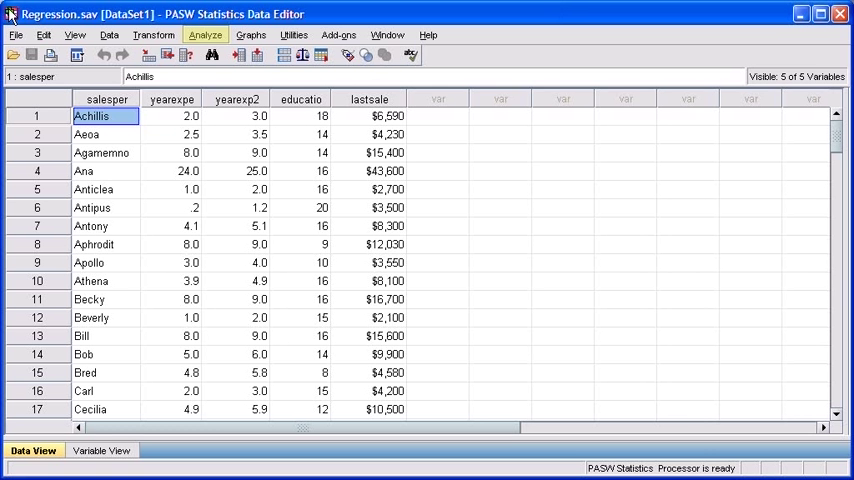
mouse_move(204, 36)
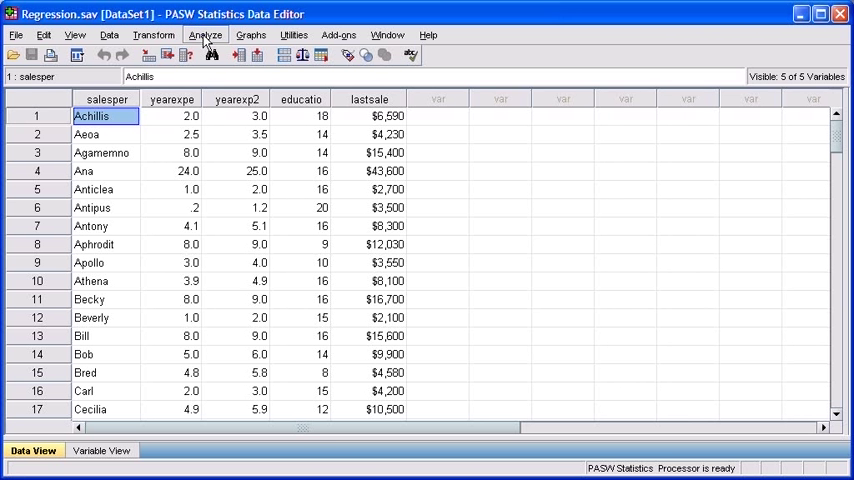
- Start a Linear Regression analysis from the Analyze menu for the salesperson data
left_click(204, 36)
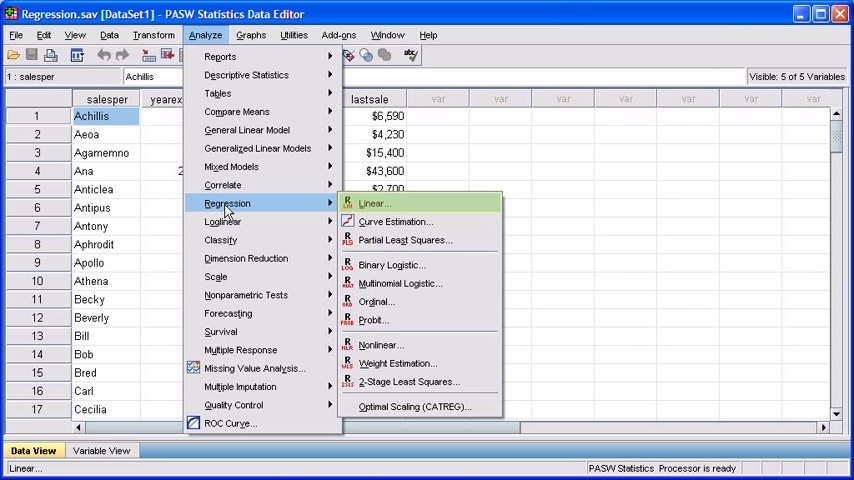
mouse_move(376, 204)
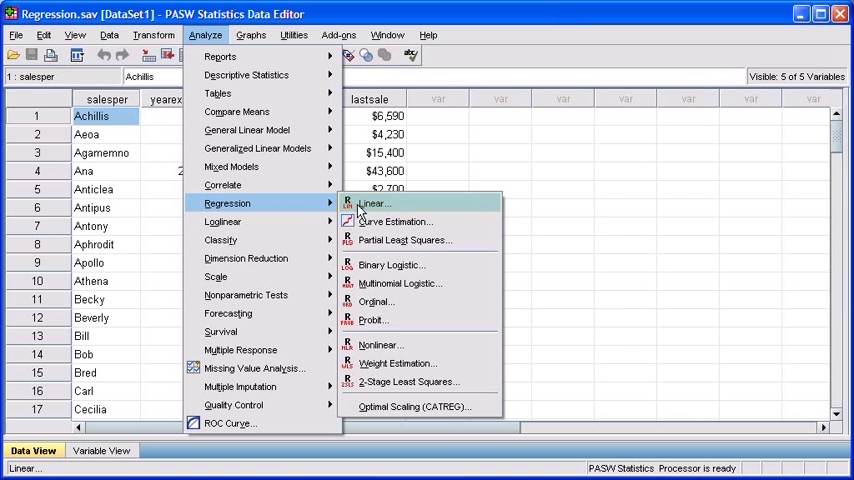
left_click(372, 204)
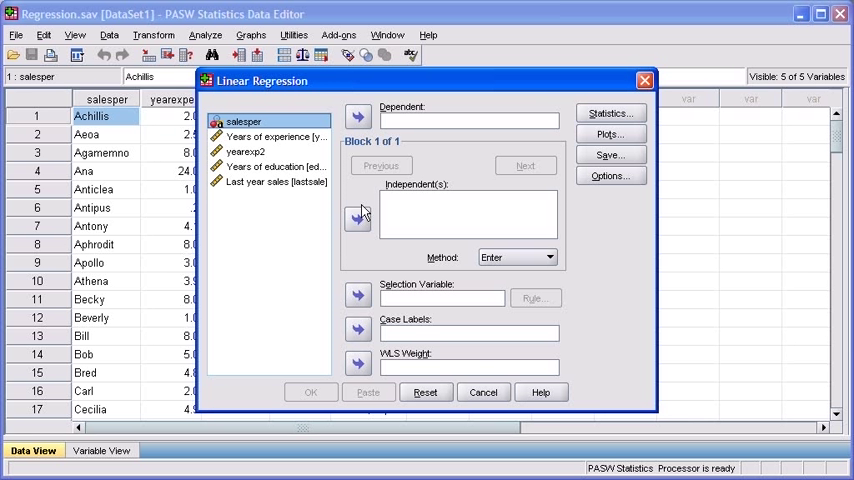
- Regress Last year sales (dependent) on Years of experience (independent) and run it
left_click(276, 180)
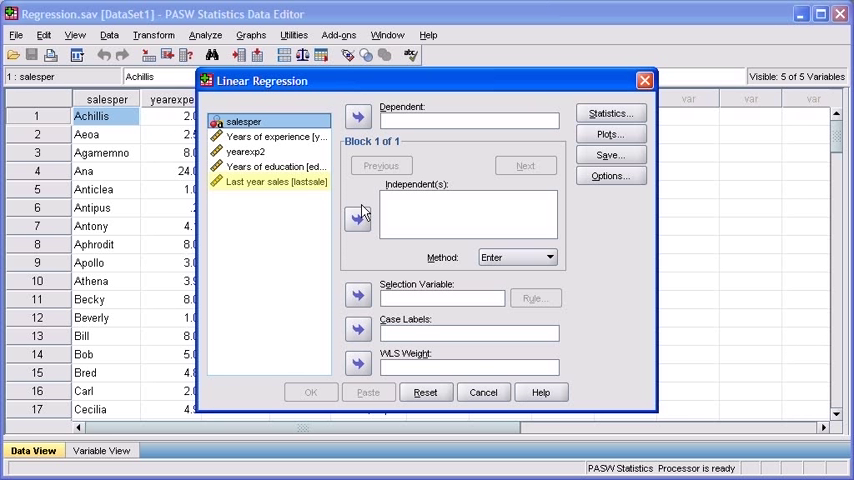
left_click(270, 180)
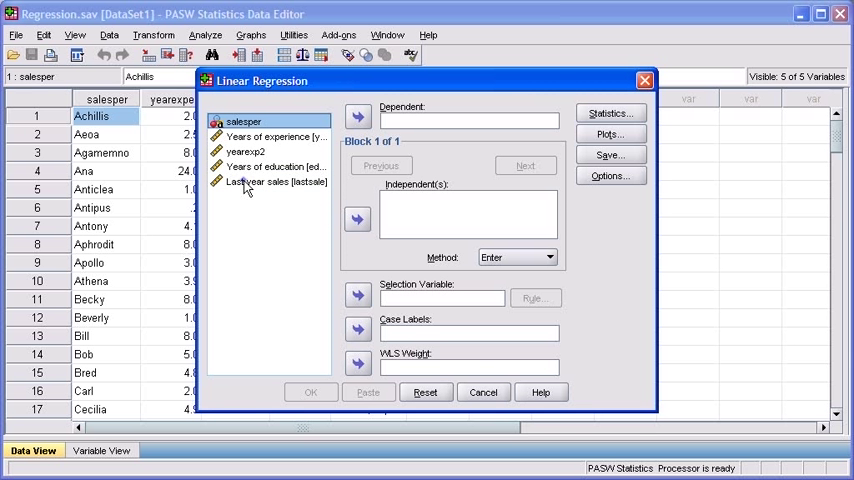
left_click(270, 180)
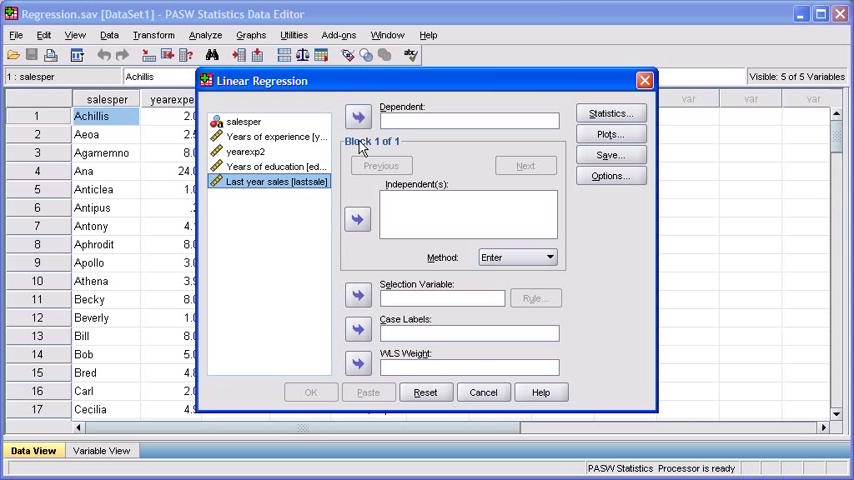
left_click(356, 116)
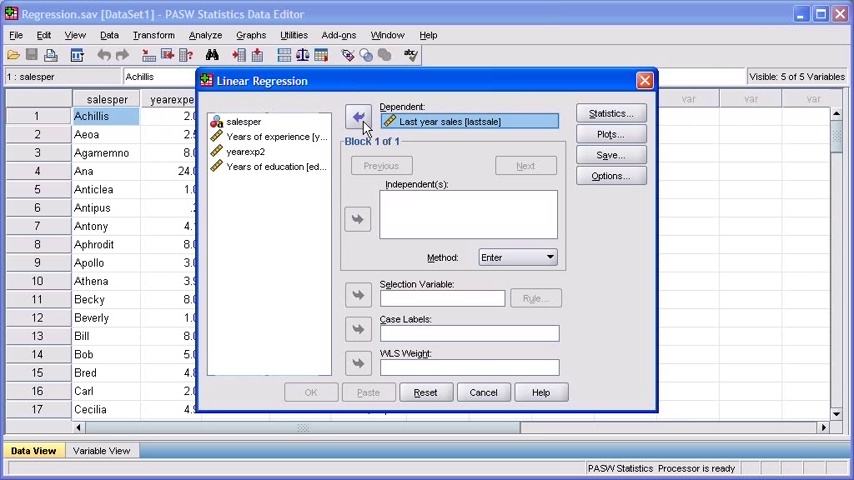
left_click(270, 136)
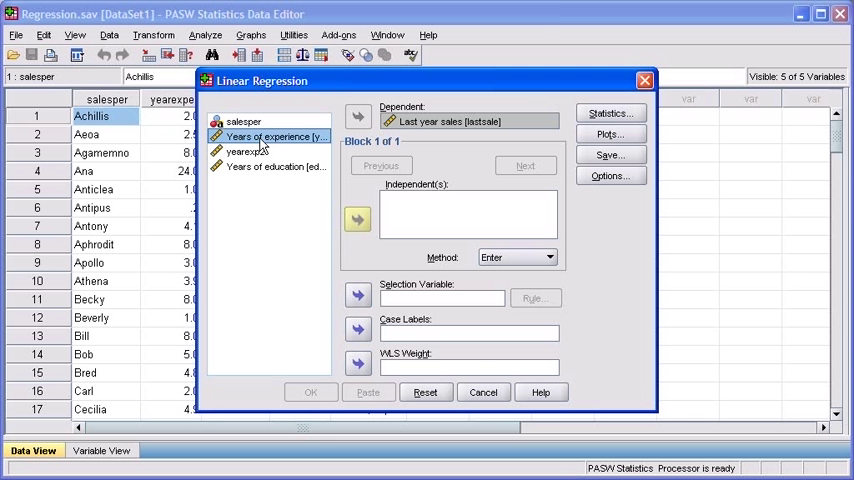
left_click(356, 220)
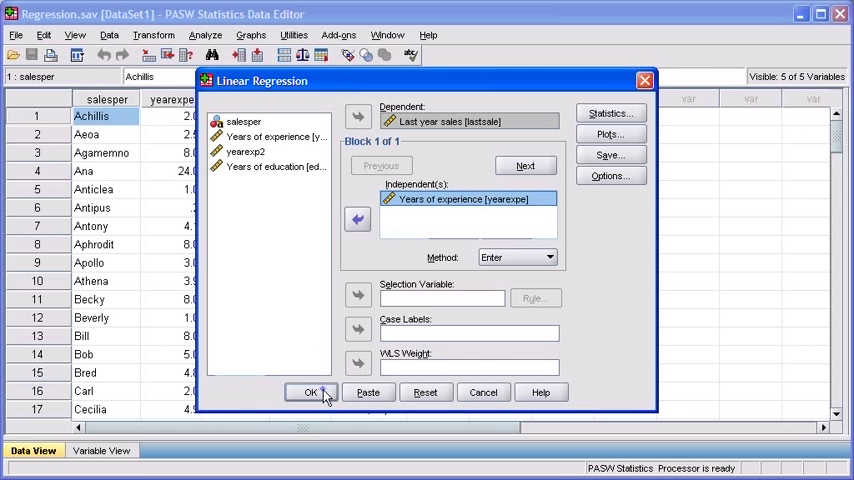
left_click(312, 392)
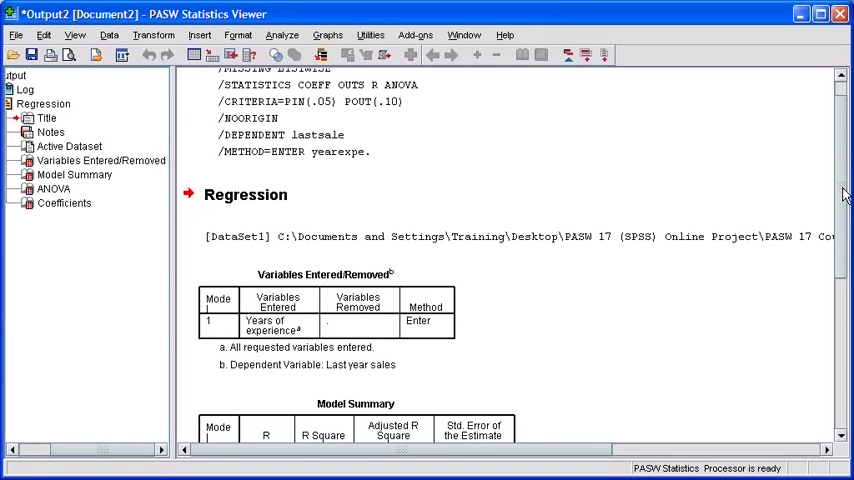
- Bring the Model Summary and ANOVA tables into view, pointing out R Square .918
scroll("down", 3)
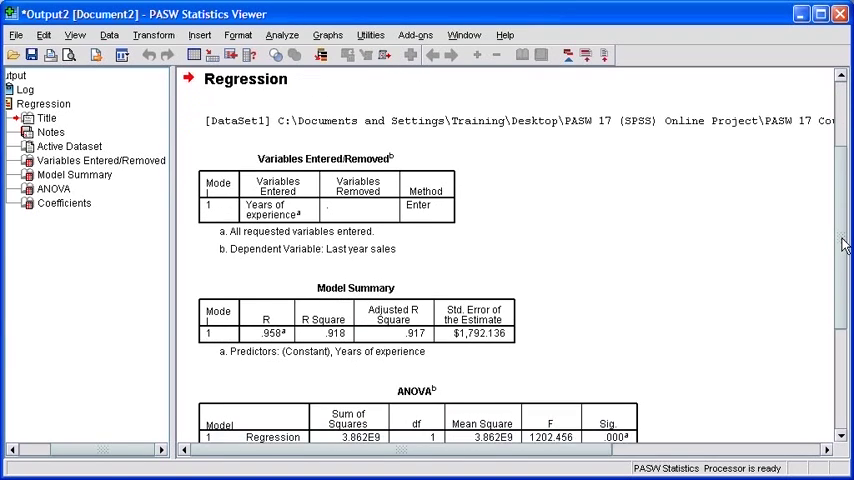
scroll("down", 3)
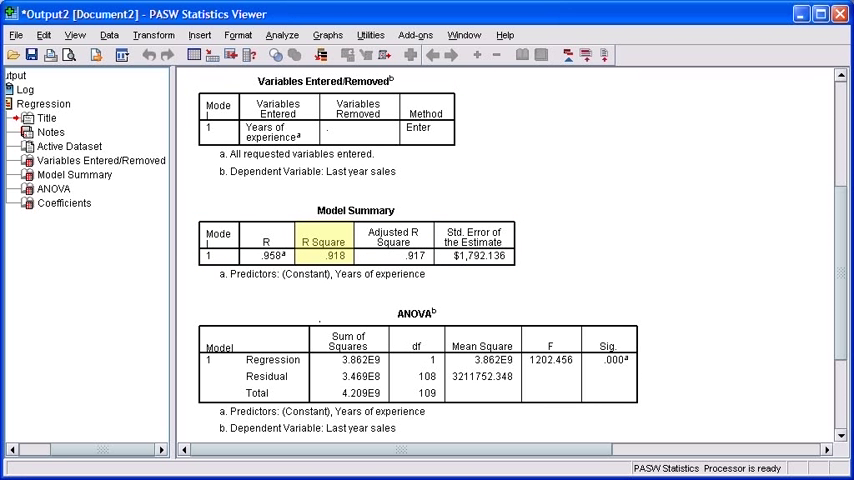
left_click(322, 248)
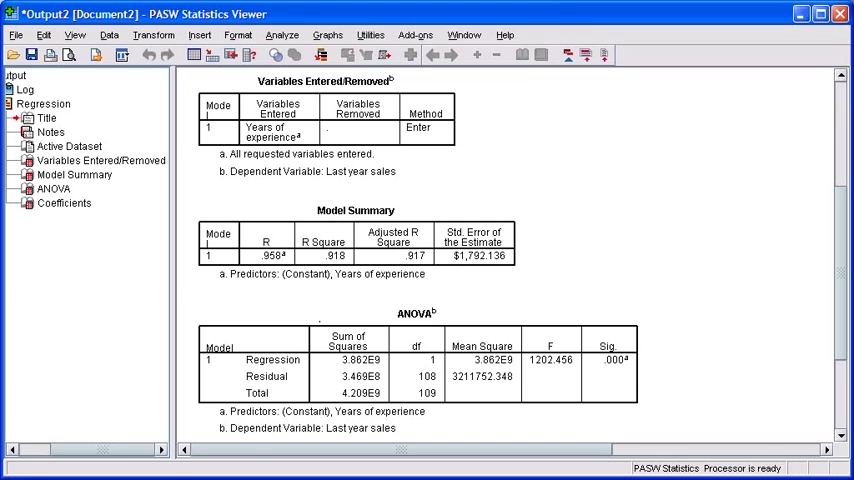
- Bring the Coefficients table into view, pointing out the constant 440.987 and slope 1954.658
scroll("down", 3)
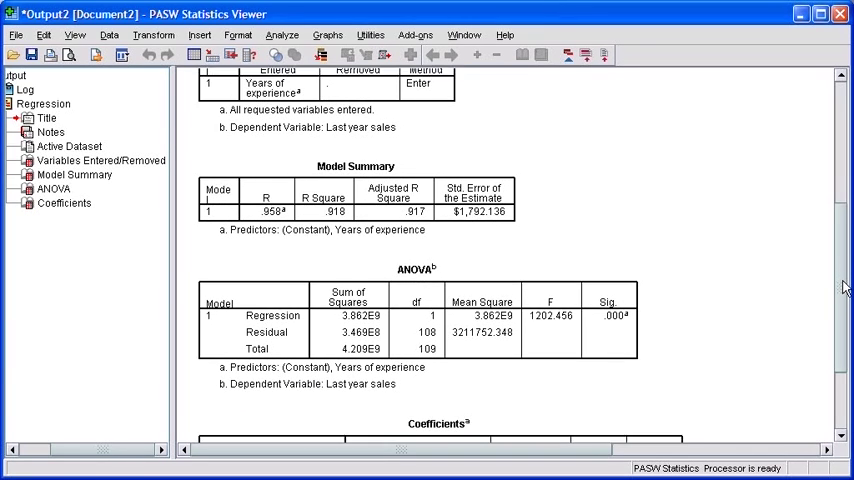
scroll("down", 3)
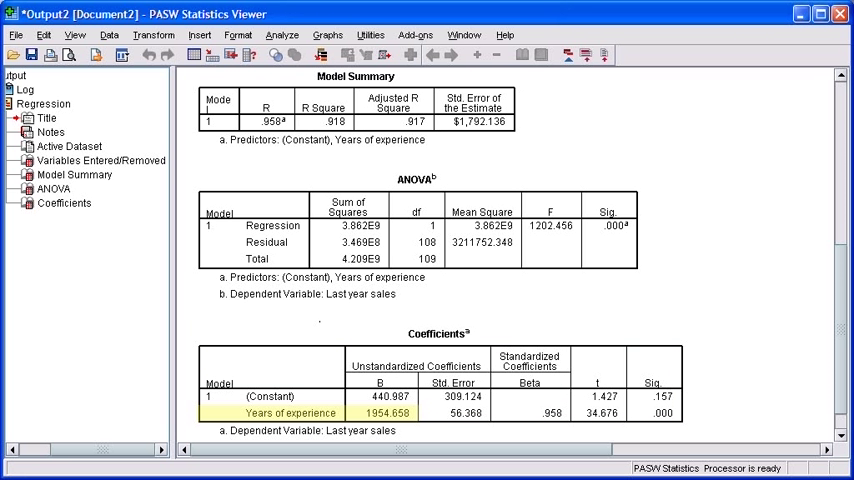
left_click(290, 396)
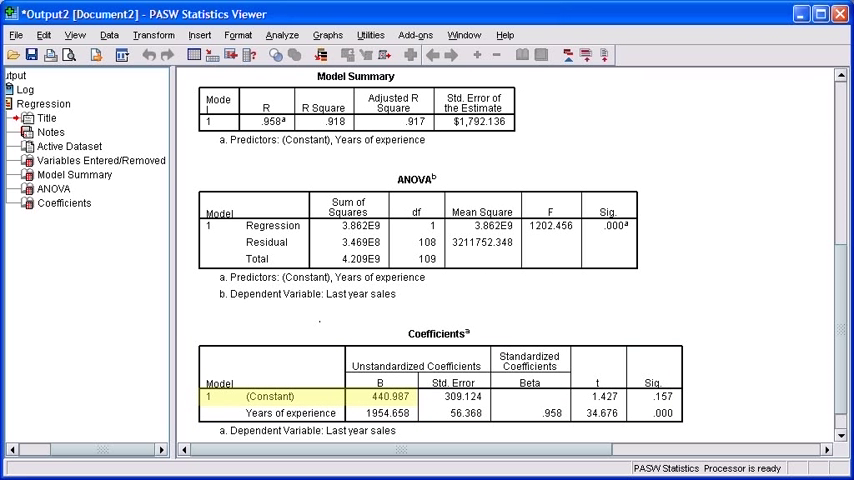